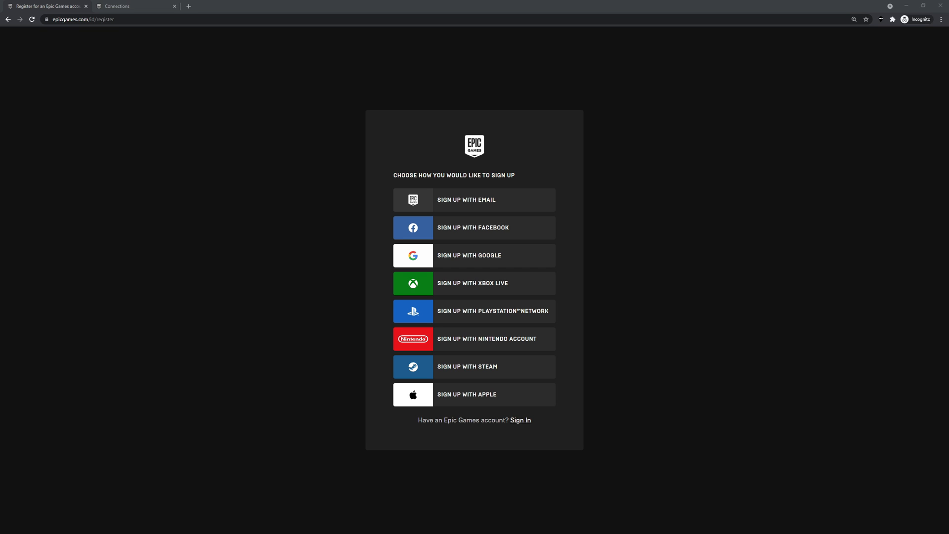
Show the account's Connections page with Steam linked and Twitch unlinked.
left_click(135, 6)
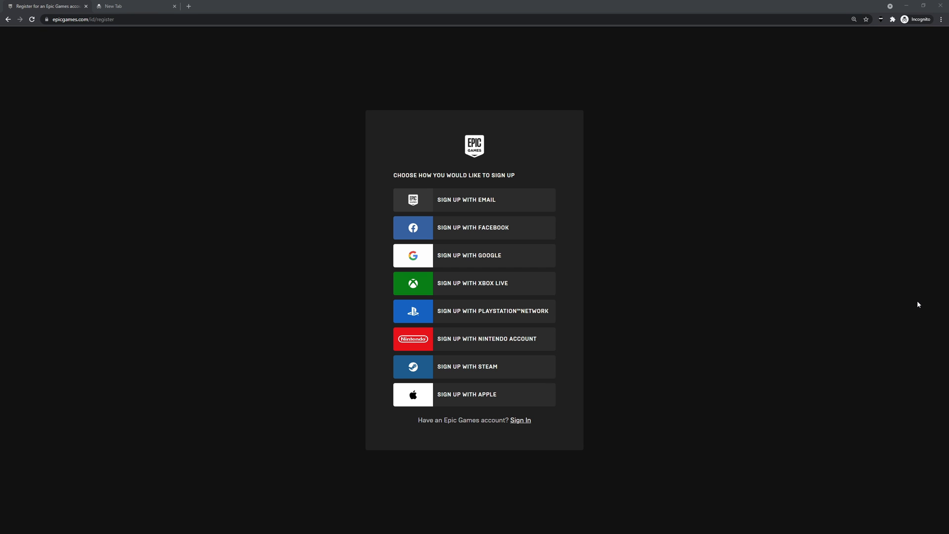
mouse_move(691, 279)
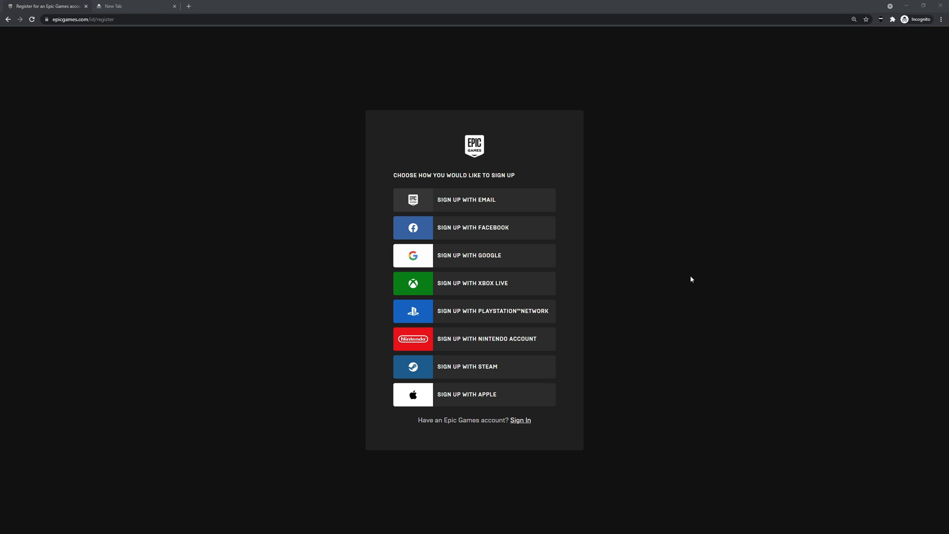
mouse_move(682, 280)
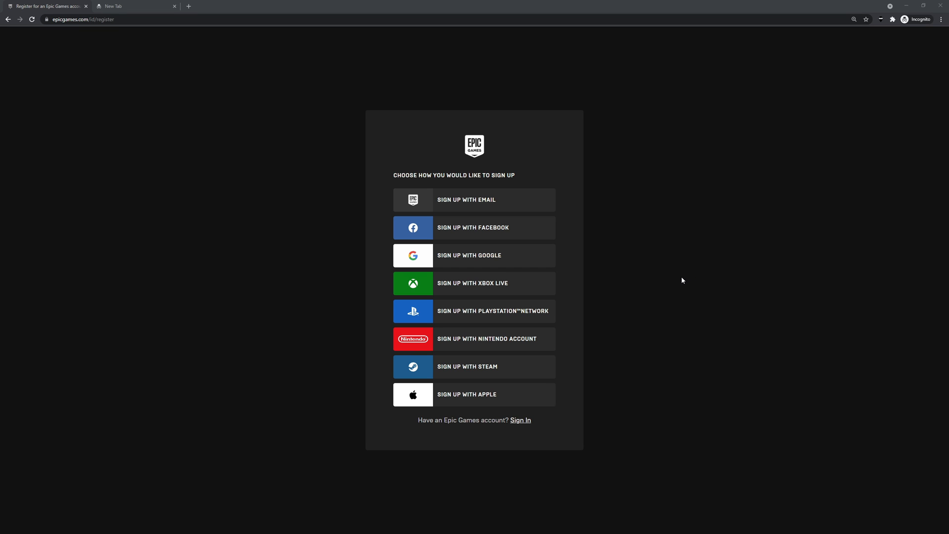
mouse_move(651, 299)
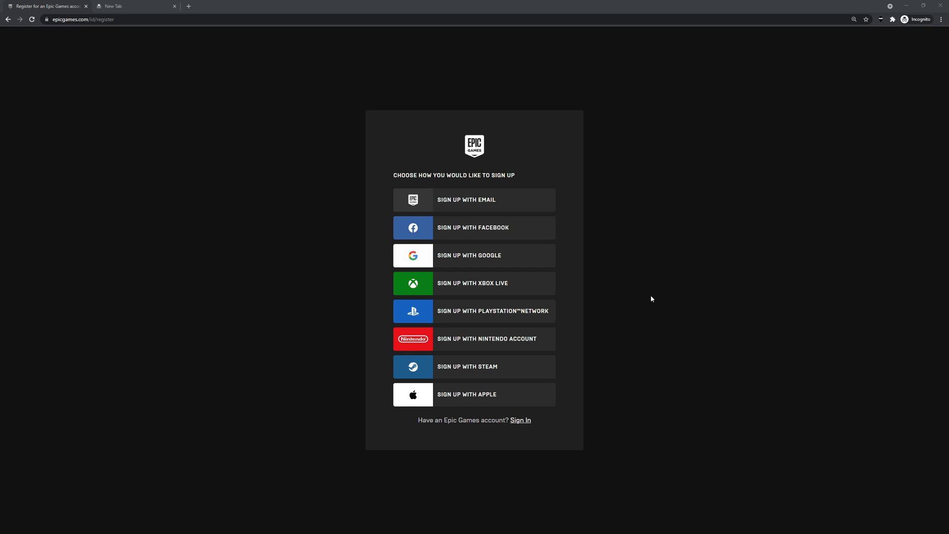
mouse_move(483, 199)
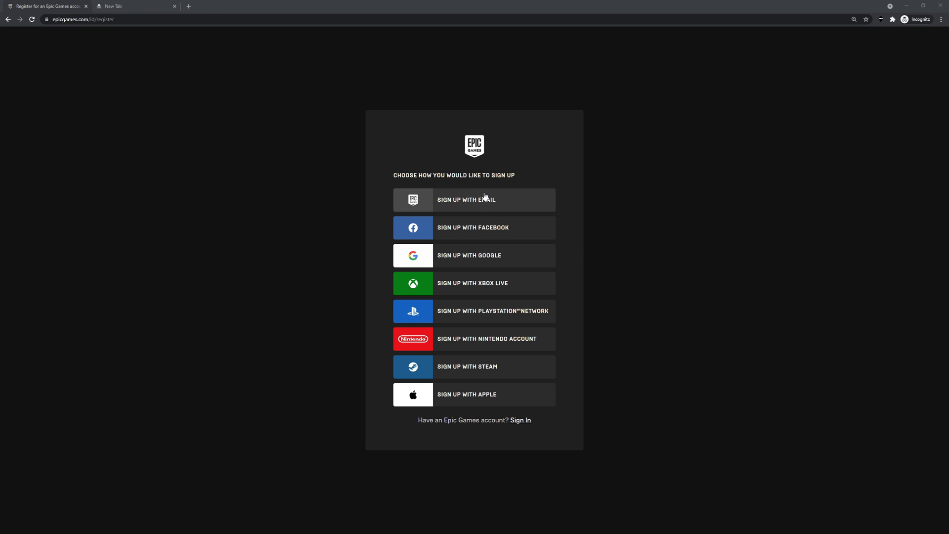
mouse_move(556, 231)
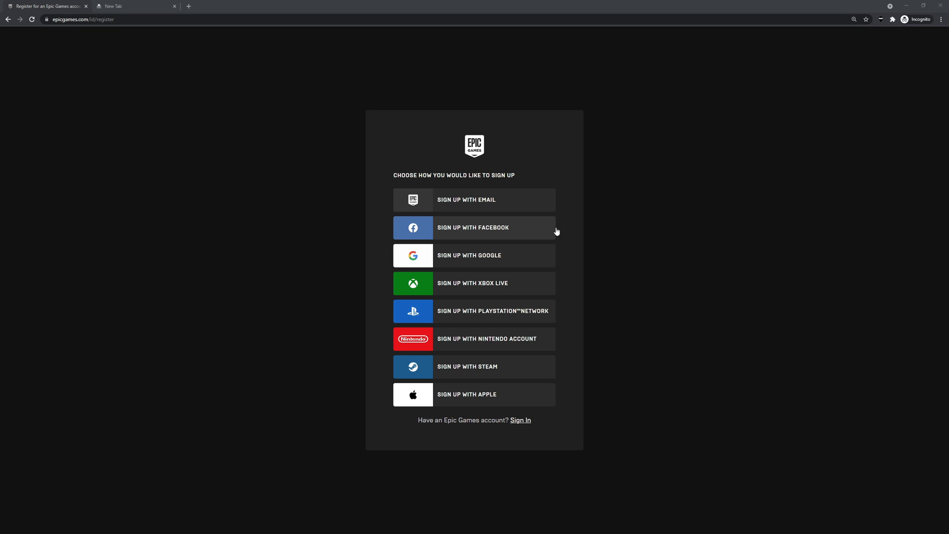
mouse_move(547, 231)
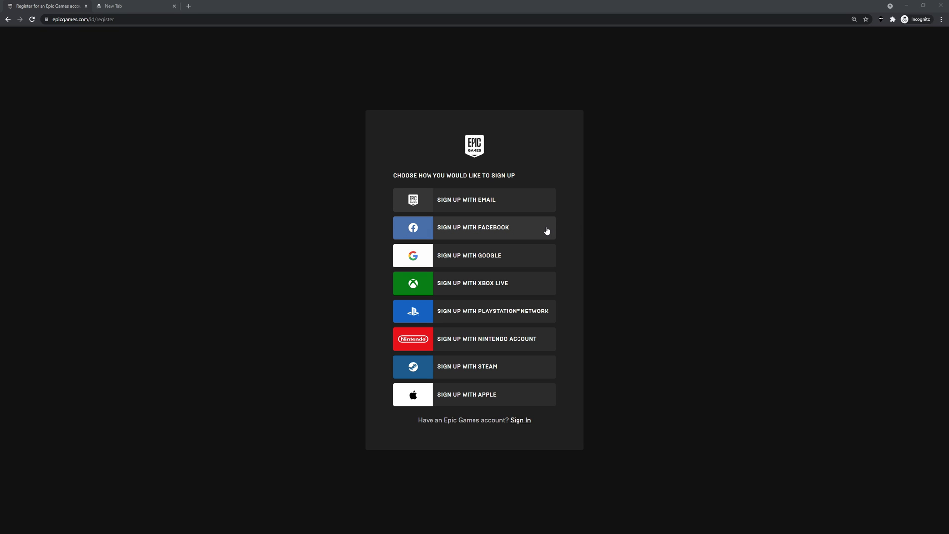
mouse_move(654, 251)
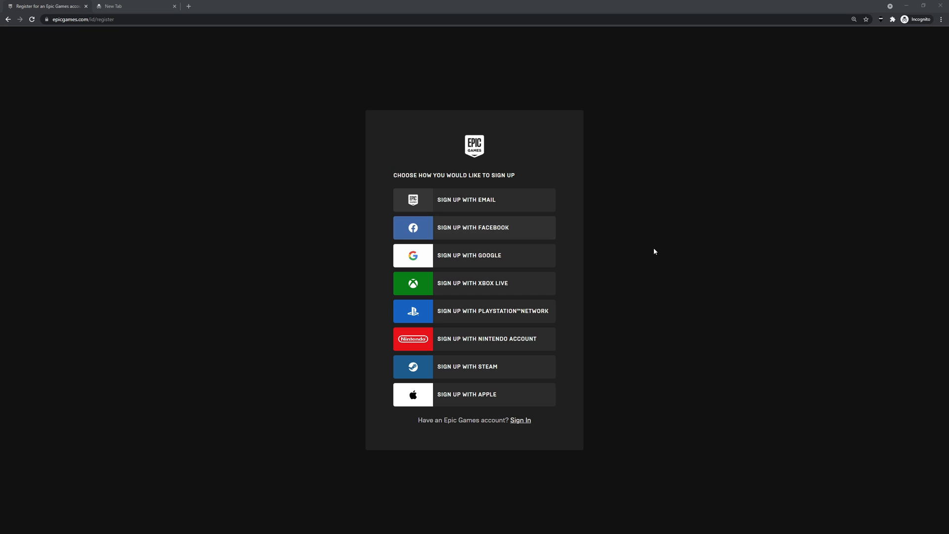
mouse_move(740, 306)
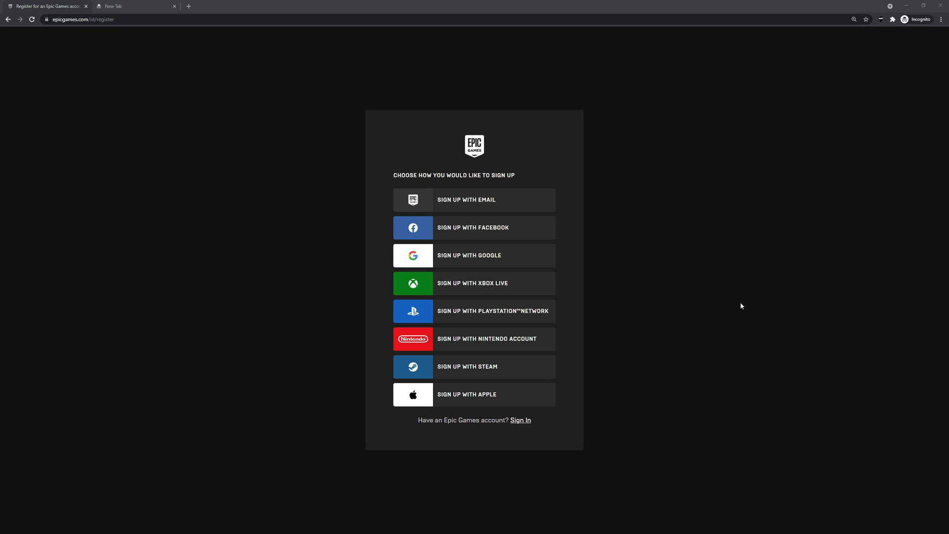
mouse_move(689, 277)
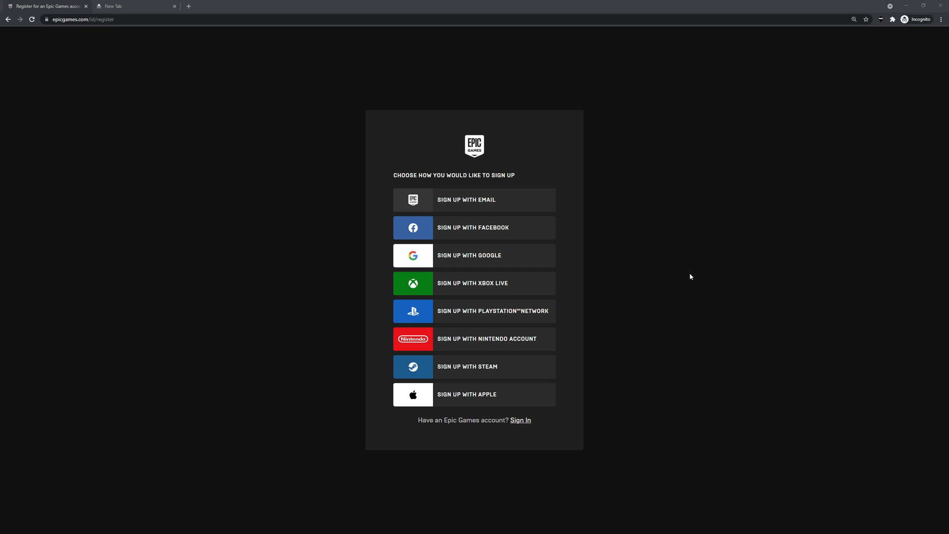
mouse_move(524, 190)
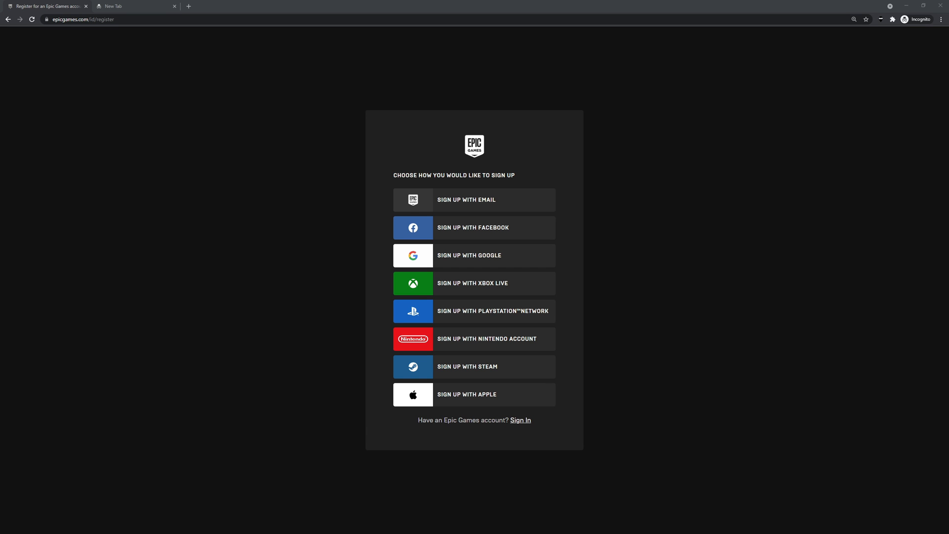
mouse_move(319, 66)
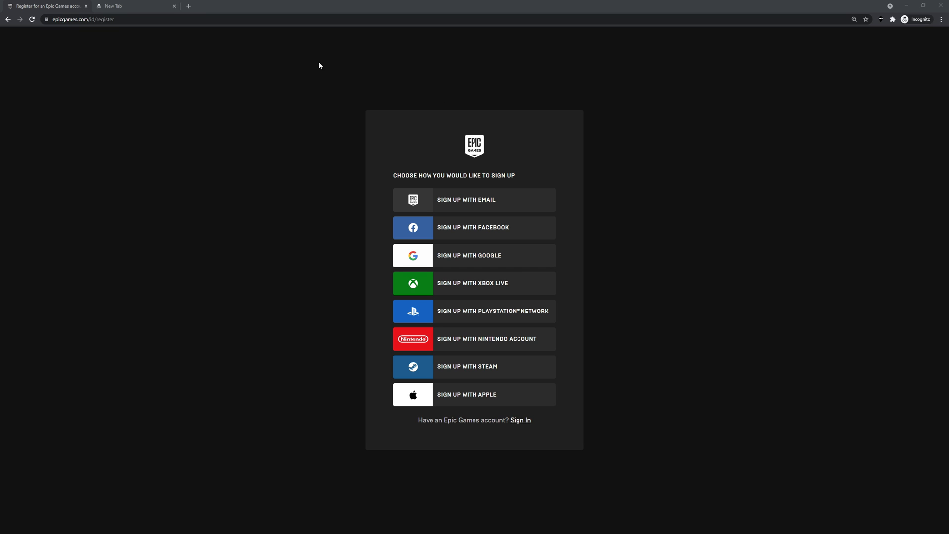
mouse_move(936, 235)
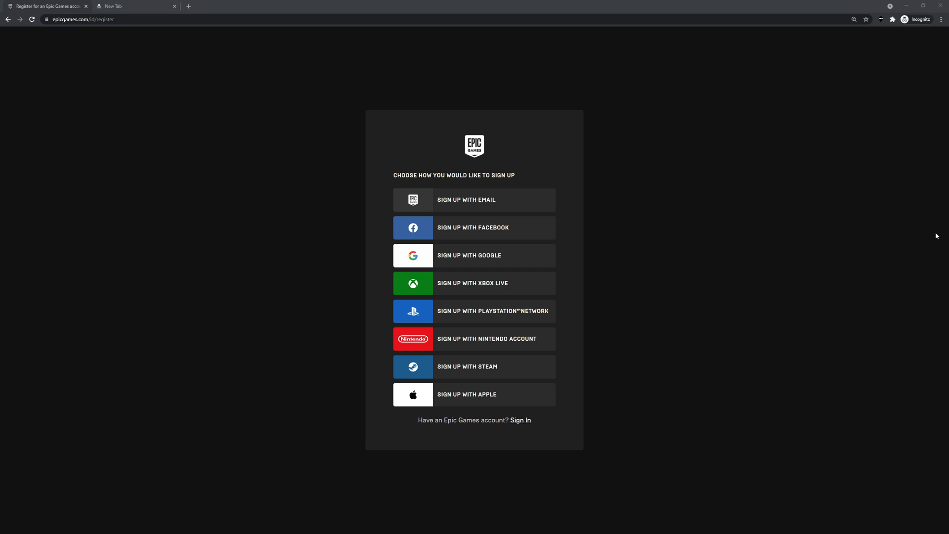
mouse_move(918, 238)
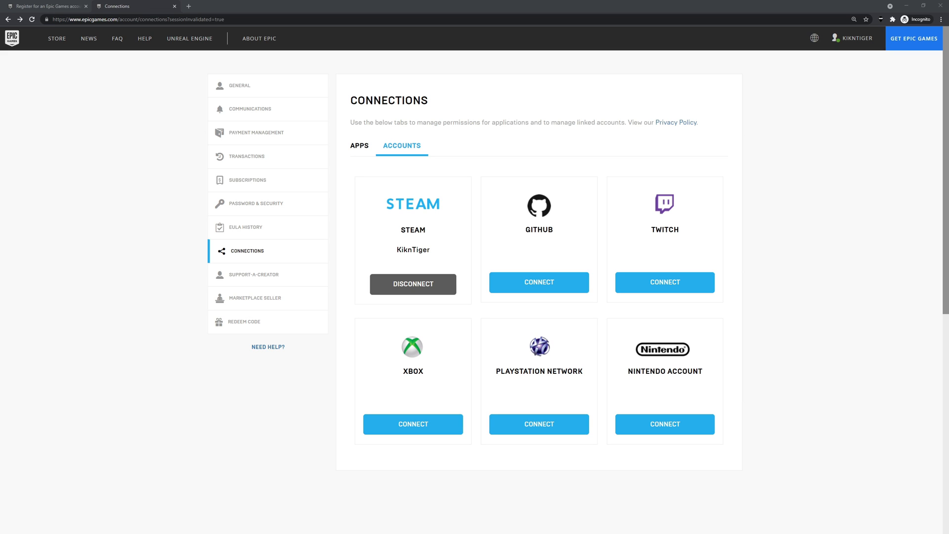
mouse_move(625, 317)
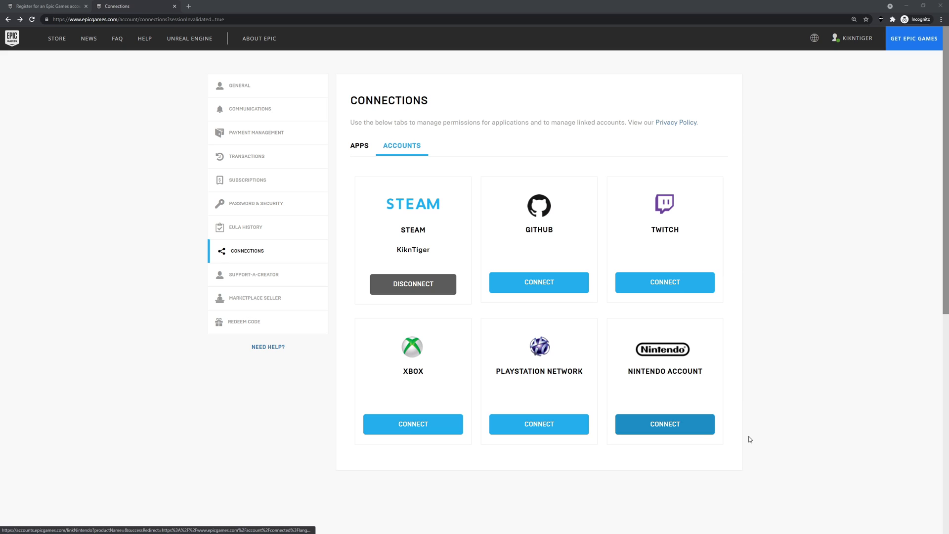
mouse_move(807, 440)
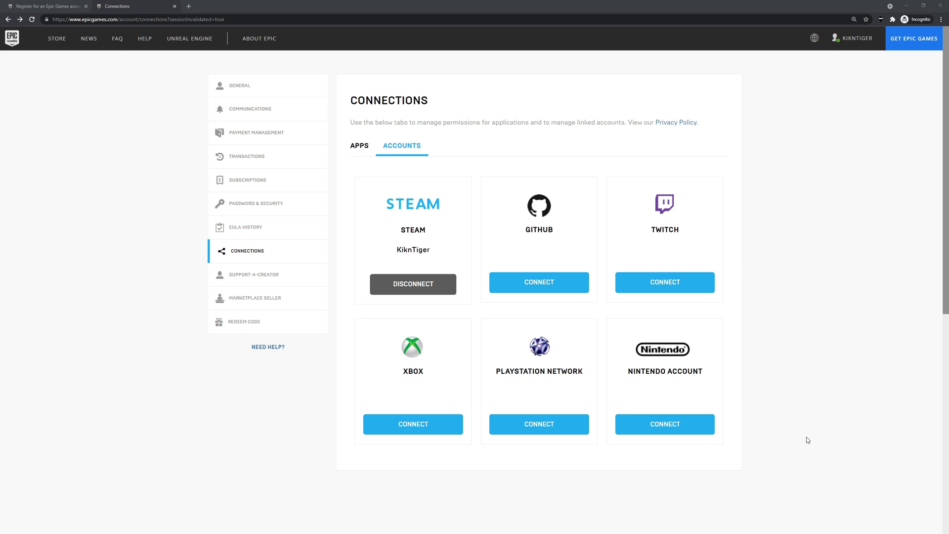
mouse_move(700, 351)
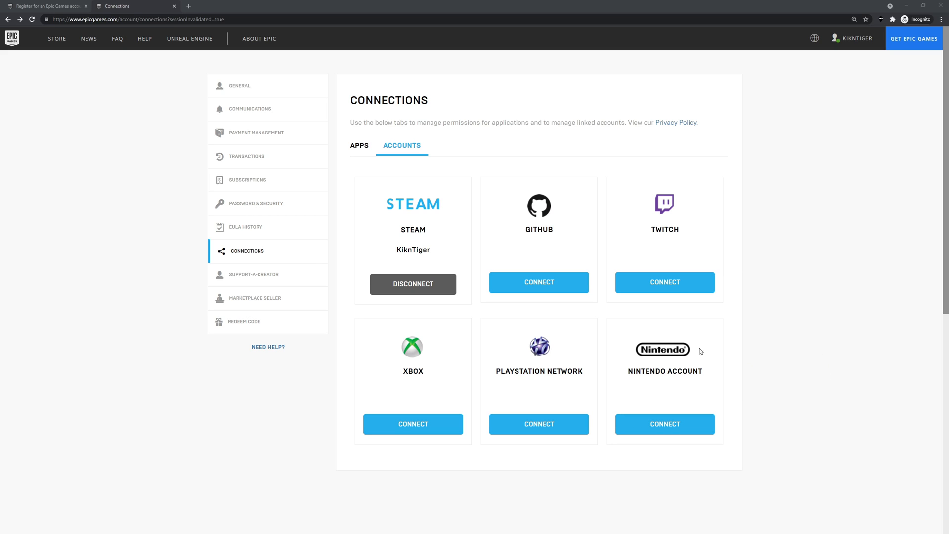
mouse_move(535, 384)
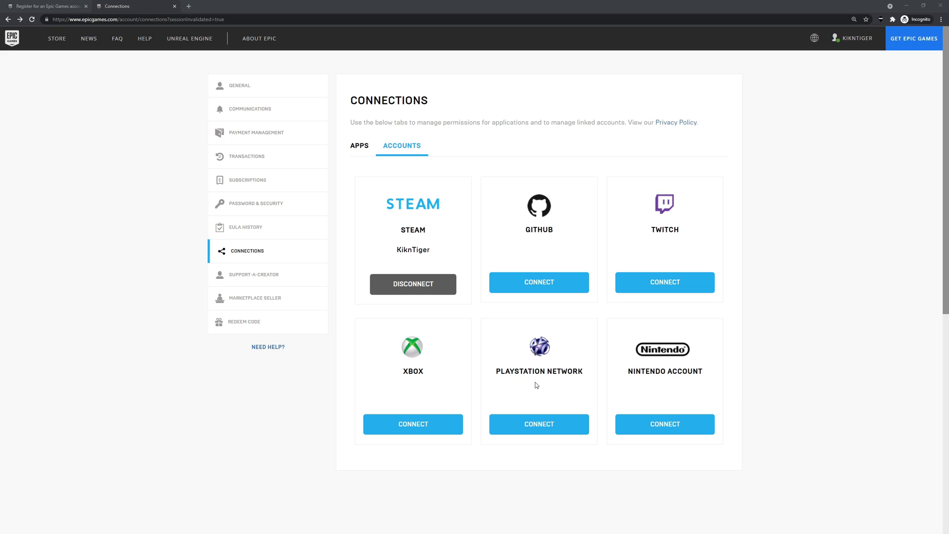
mouse_move(605, 405)
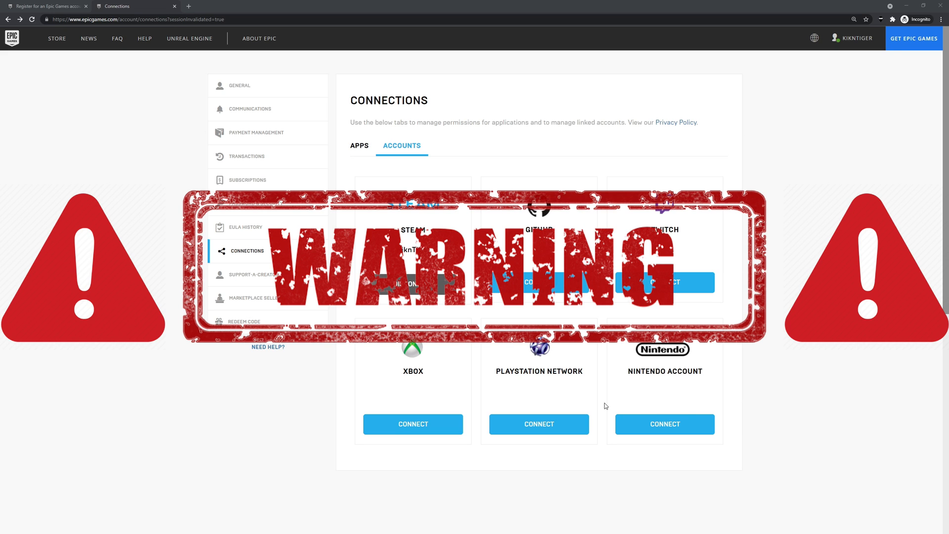
mouse_move(496, 400)
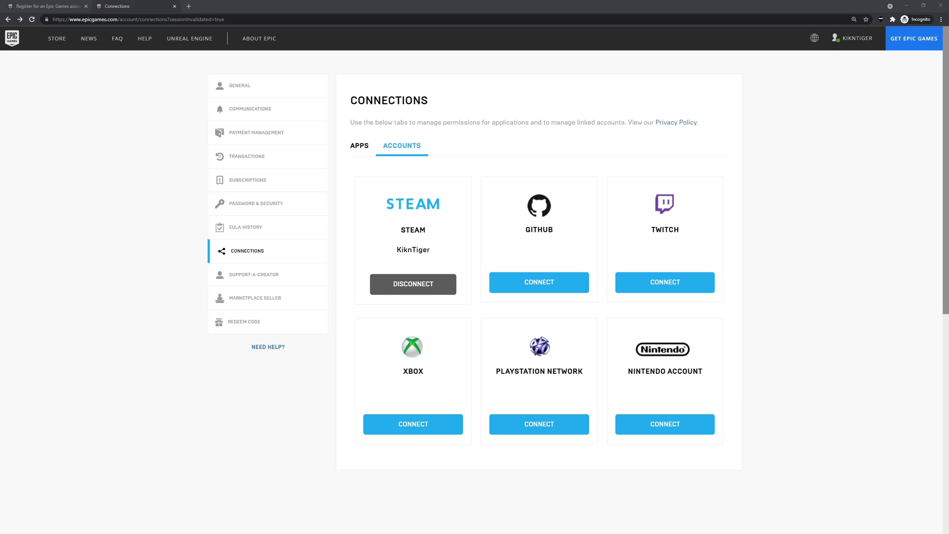
mouse_move(799, 315)
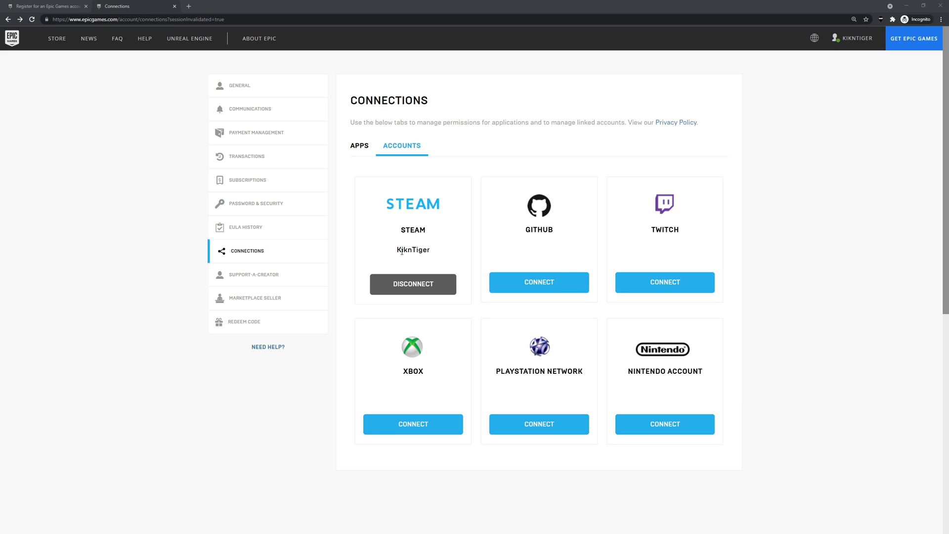
double_click(414, 249)
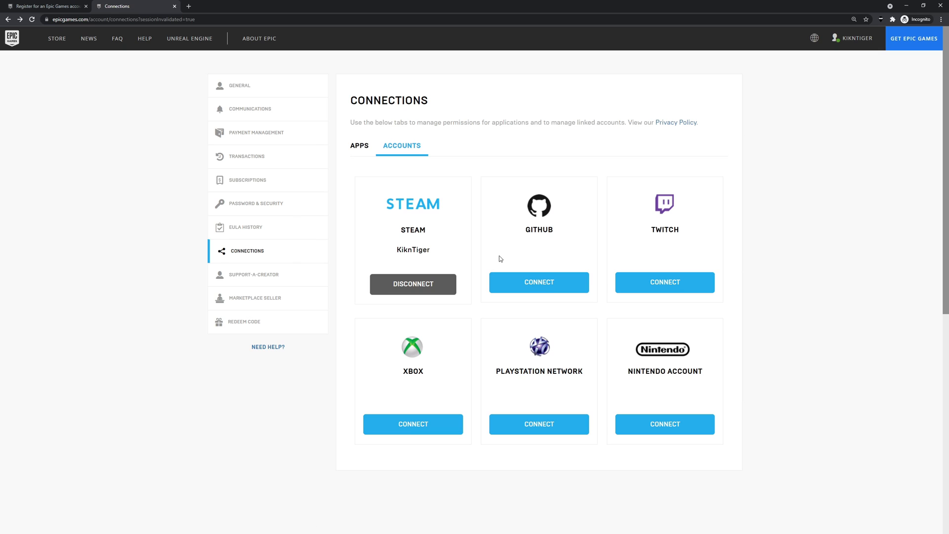
mouse_move(664, 281)
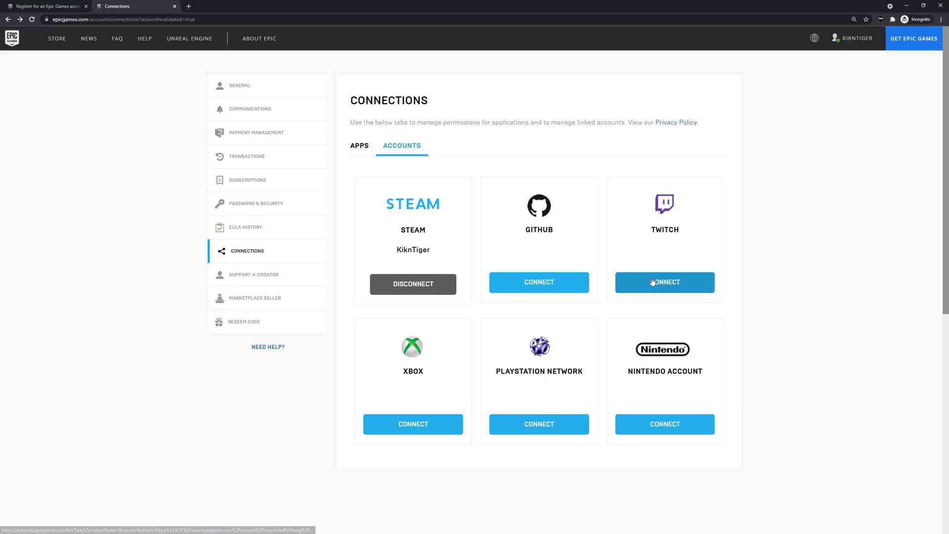
Start linking Twitch and sign in with the saved Twitch login.
left_click(664, 282)
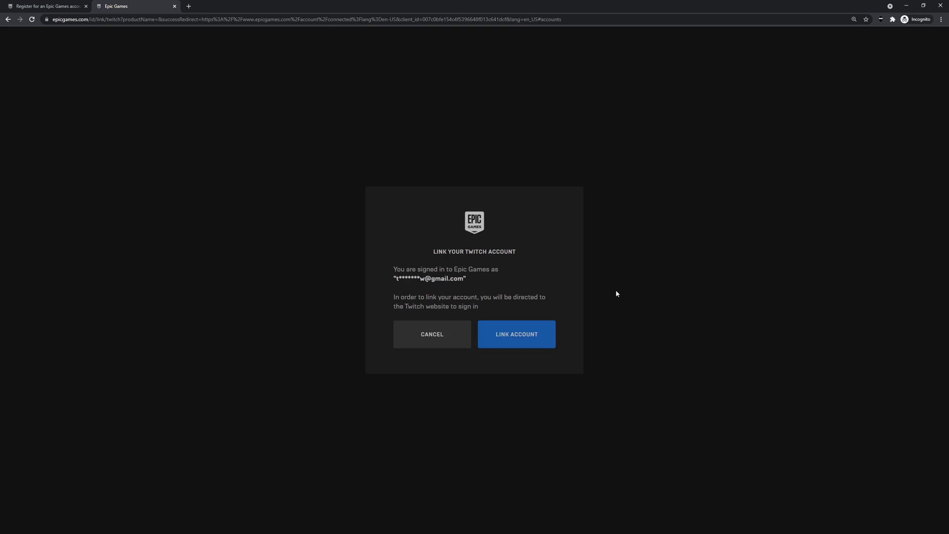
left_click(516, 334)
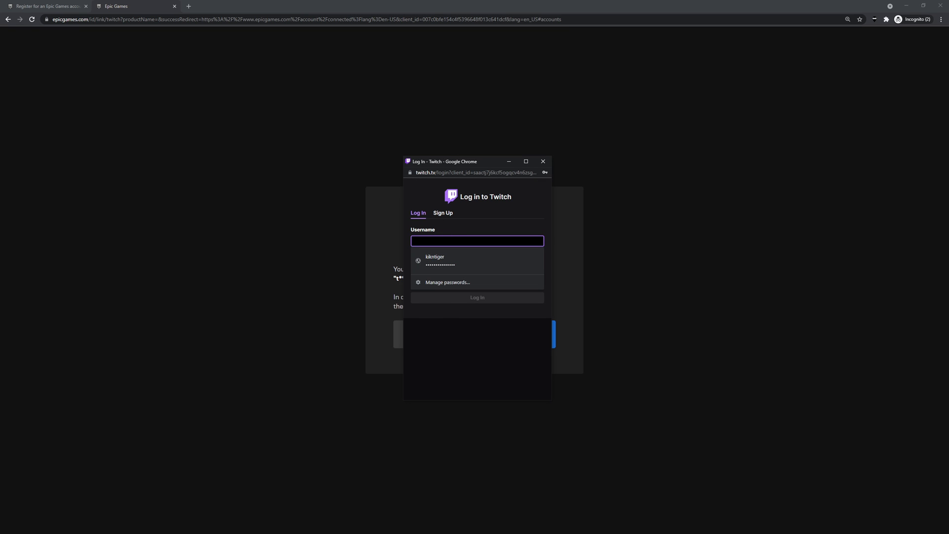
left_click(476, 260)
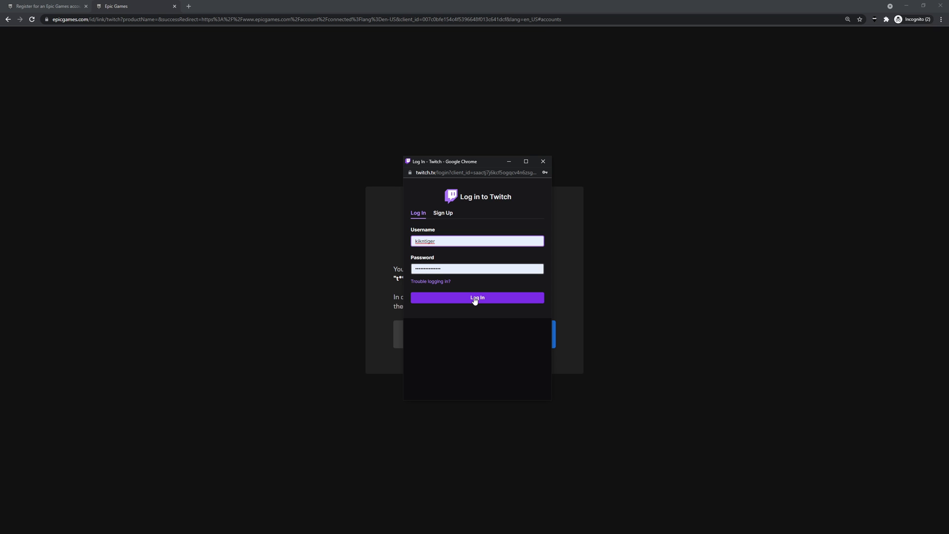
left_click(477, 298)
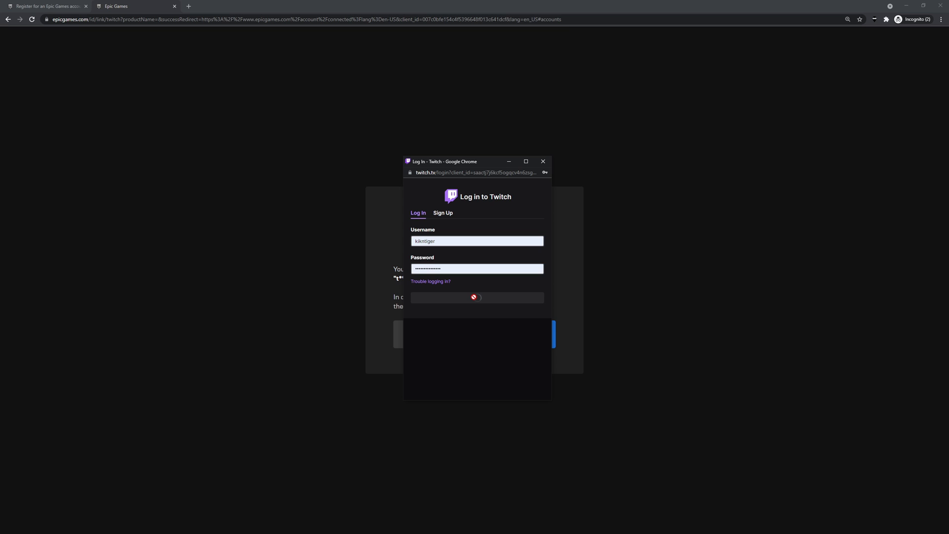
left_click(477, 297)
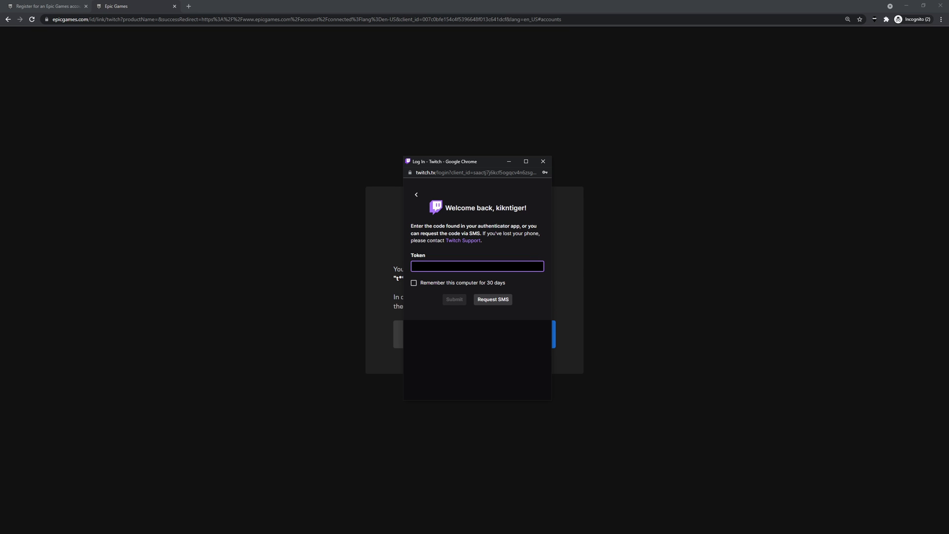
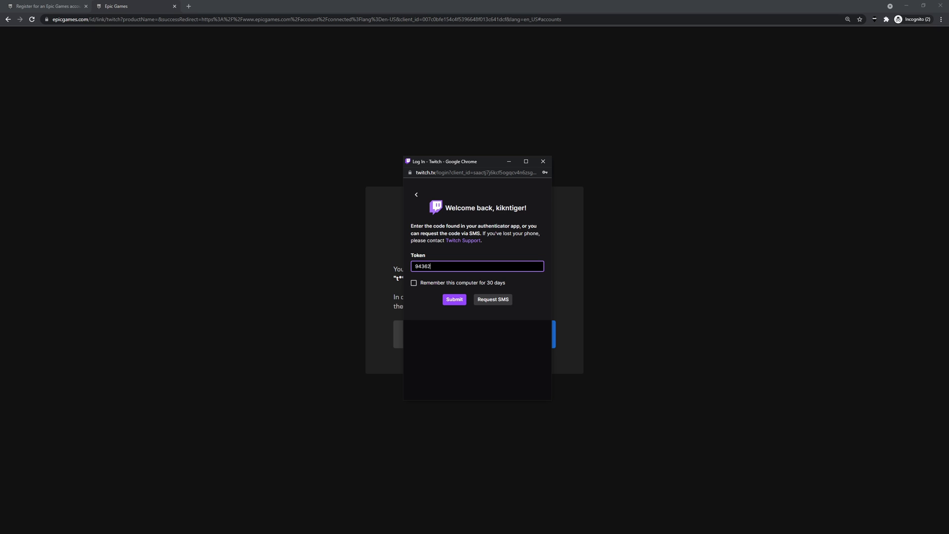
left_click(454, 298)
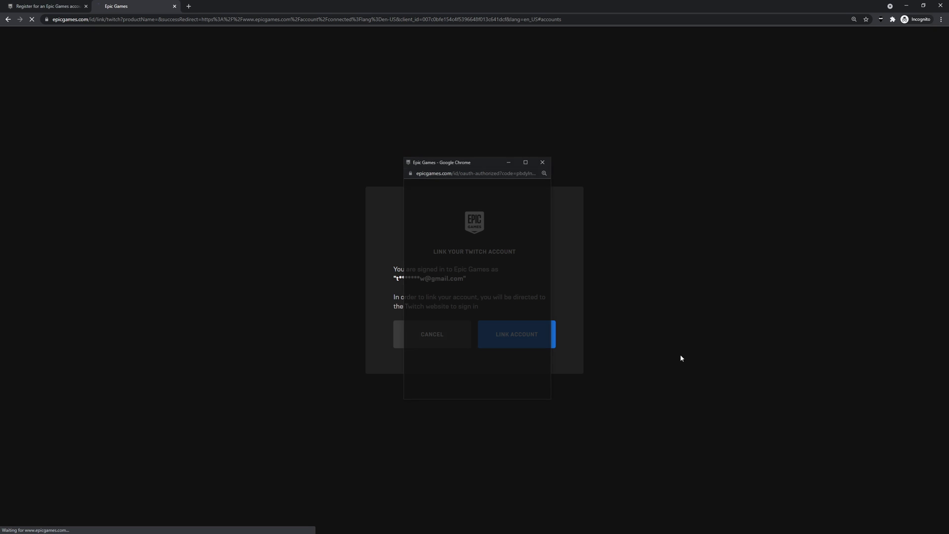
left_click(515, 334)
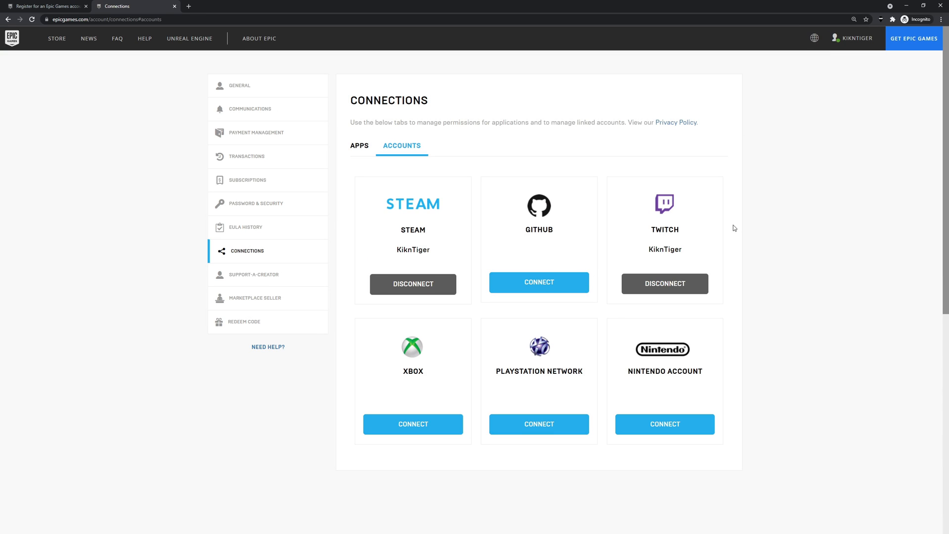
mouse_move(499, 302)
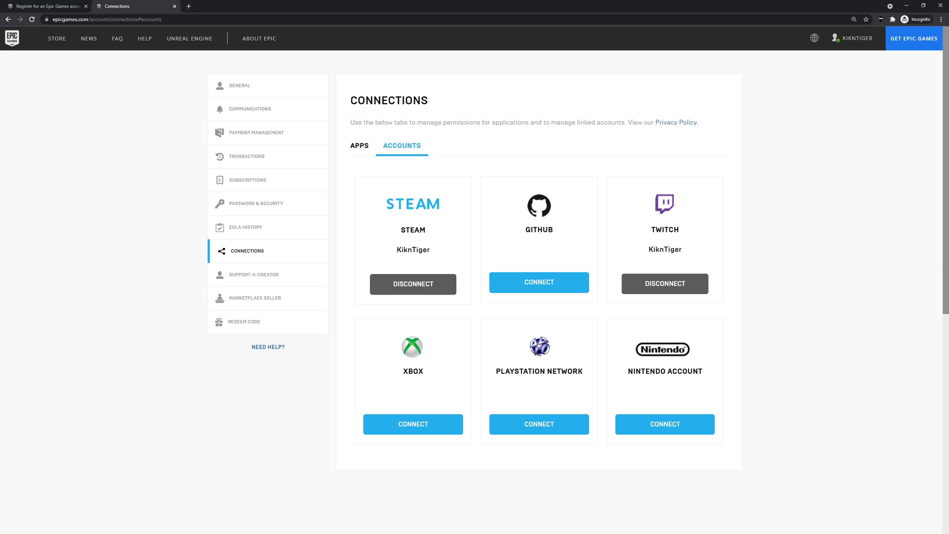
mouse_move(558, 241)
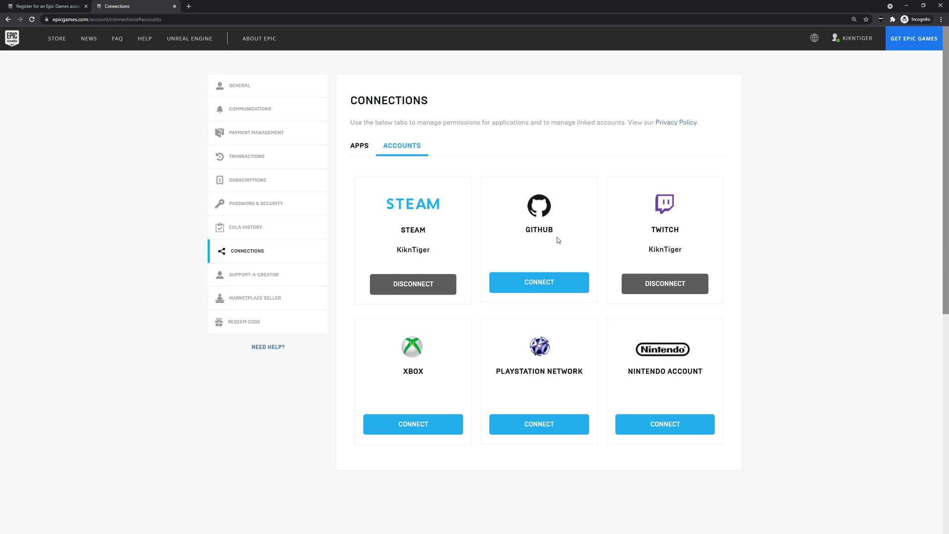
mouse_move(847, 236)
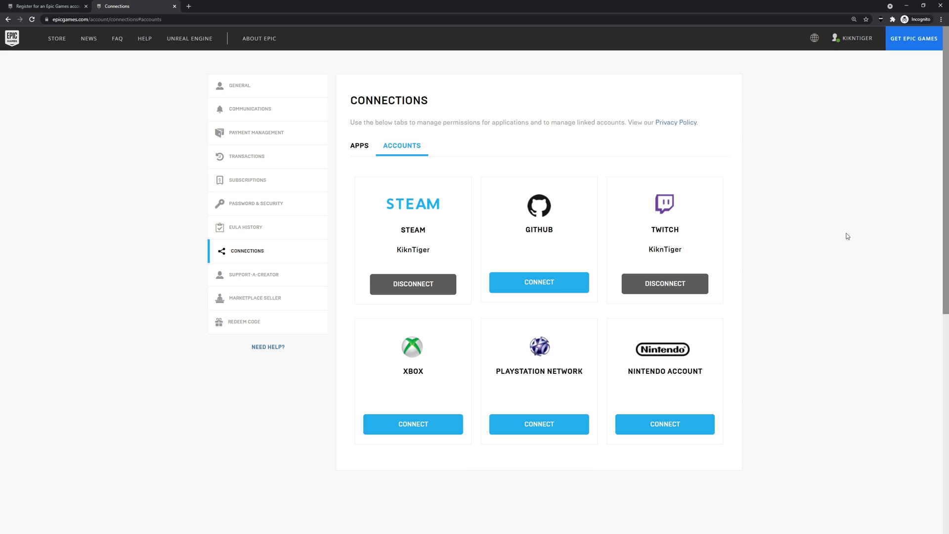
mouse_move(769, 225)
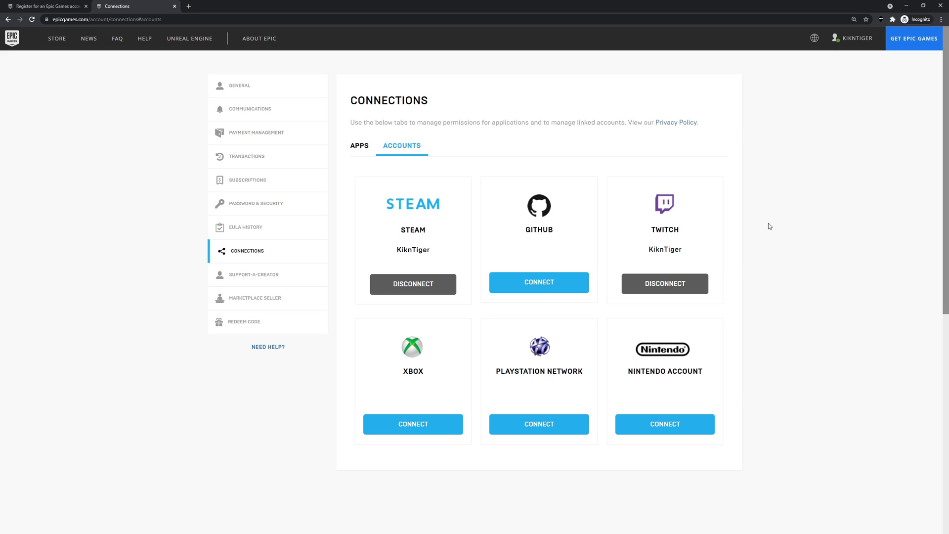